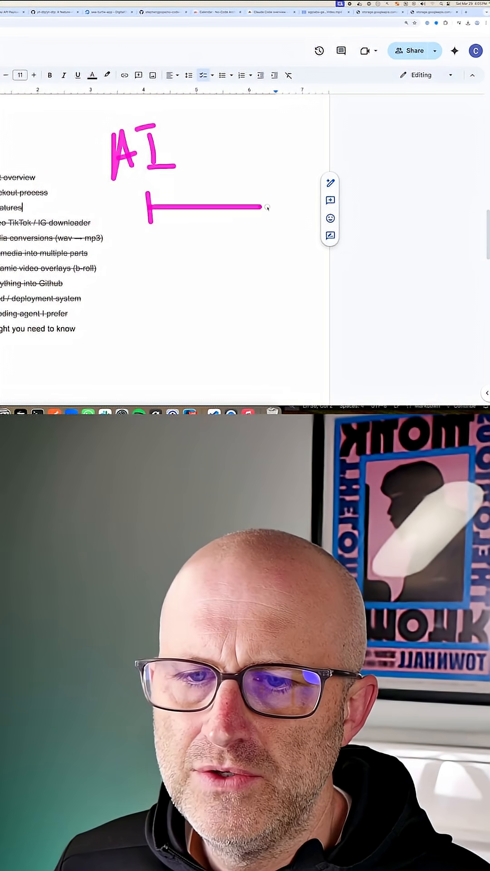
Step: Sketch pink timeline lines under the AI label in the outline, then switch to the Claude chat
{"action": "left_click_drag", "start_coordinate": [264, 207], "coordinate": [414, 200]}
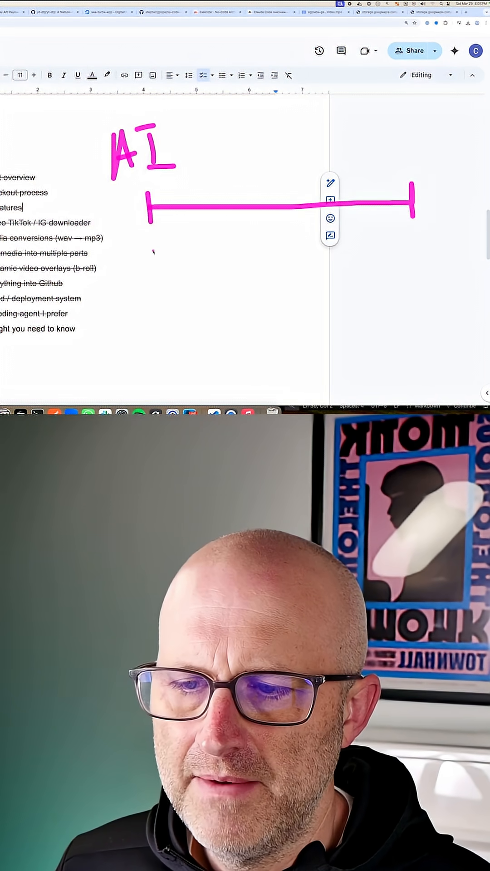
{"action": "left_click_drag", "start_coordinate": [150, 256], "coordinate": [220, 255]}
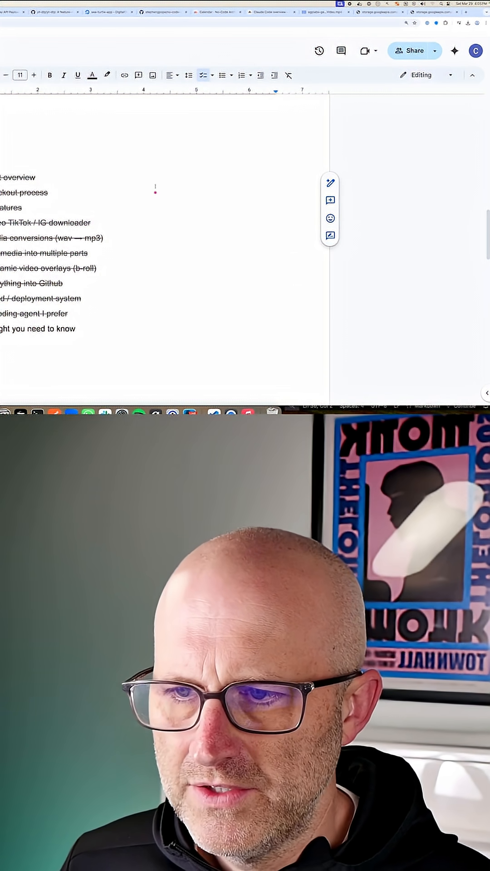
{"action": "left_click", "coordinate": [273, 12]}
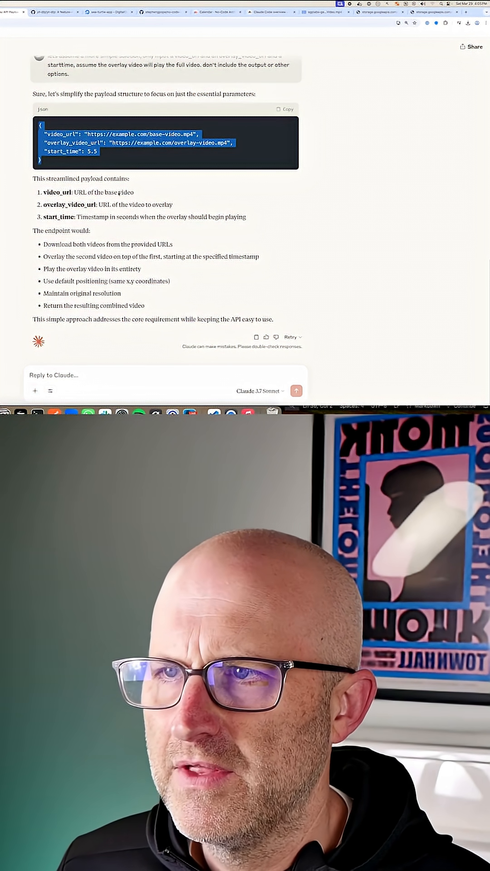
Step: Scroll down through Claude's simplified overlay payload reply
{"action": "scroll", "scroll_direction": "down", "scroll_amount": 3}
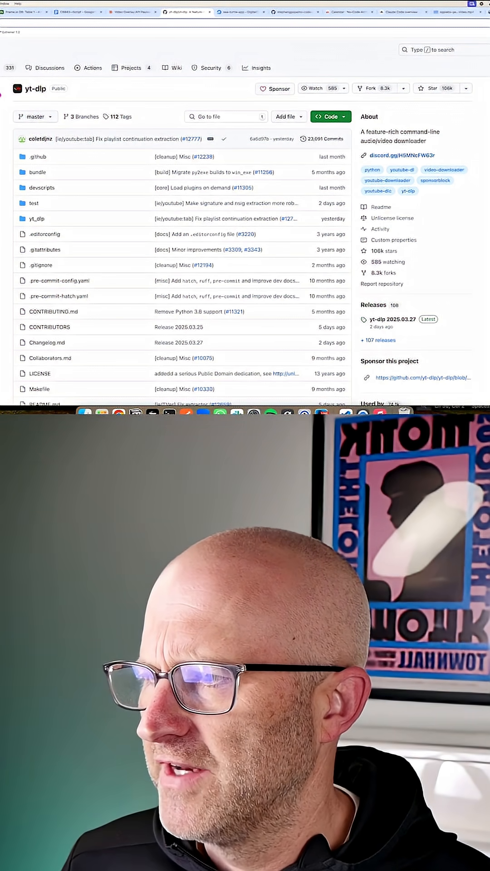
Step: Scroll the yt-dlp repository page, then return to the Video Overlay API Payload Design chat
{"action": "scroll", "scroll_direction": "down", "scroll_amount": 3}
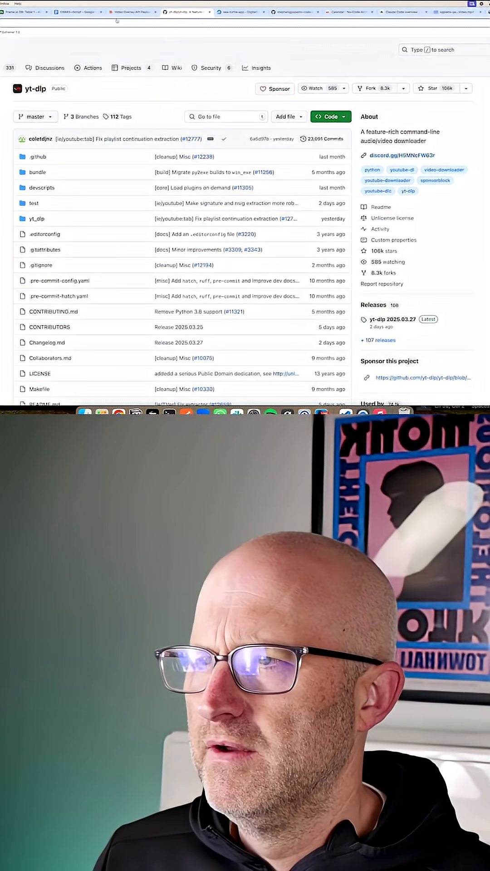
{"action": "left_click", "coordinate": [132, 12]}
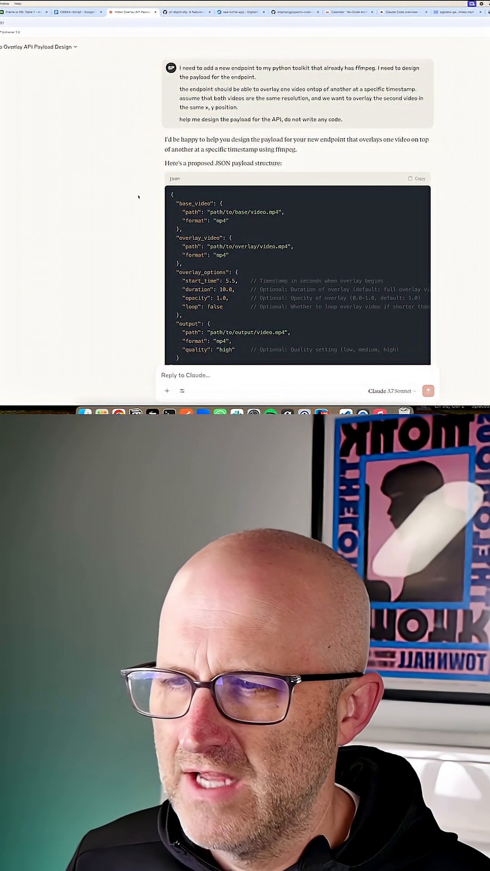
Step: Scroll down through the payload conversation toward the simplified follow-up reply
{"action": "scroll", "scroll_direction": "down", "scroll_amount": 3}
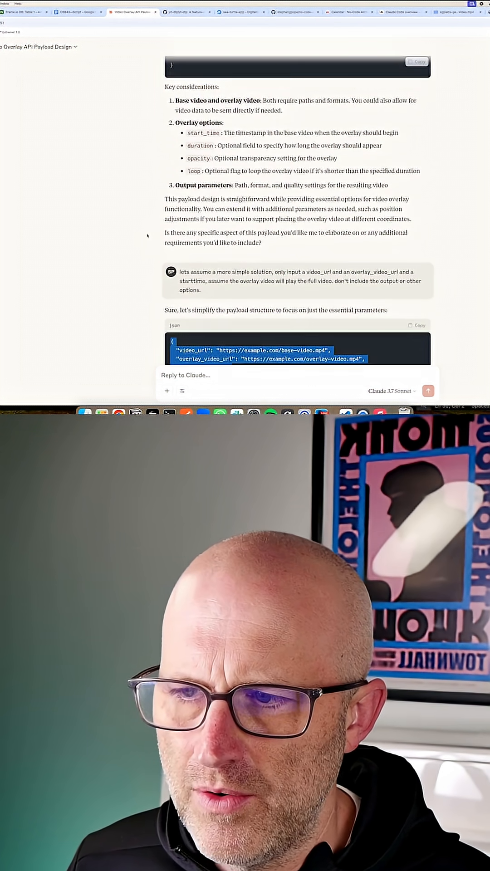
{"action": "scroll", "scroll_direction": "down", "scroll_amount": 3}
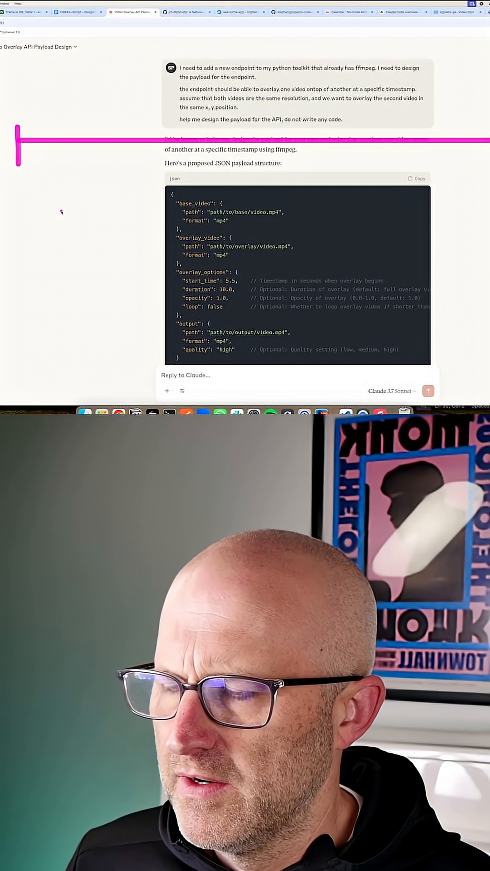
Step: Sketch pink timeline marks and strokes over the payload chat
{"action": "left_click_drag", "start_coordinate": [103, 253], "coordinate": [119, 163]}
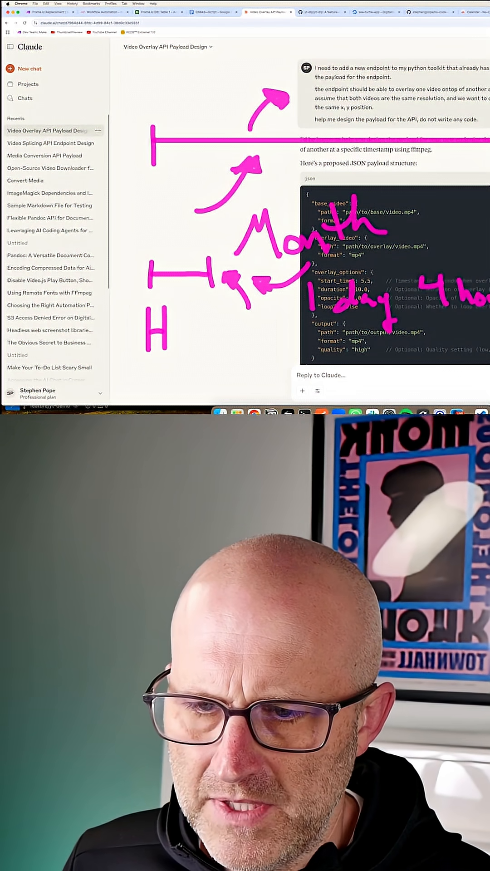
{"action": "left_click_drag", "start_coordinate": [173, 328], "coordinate": [208, 367]}
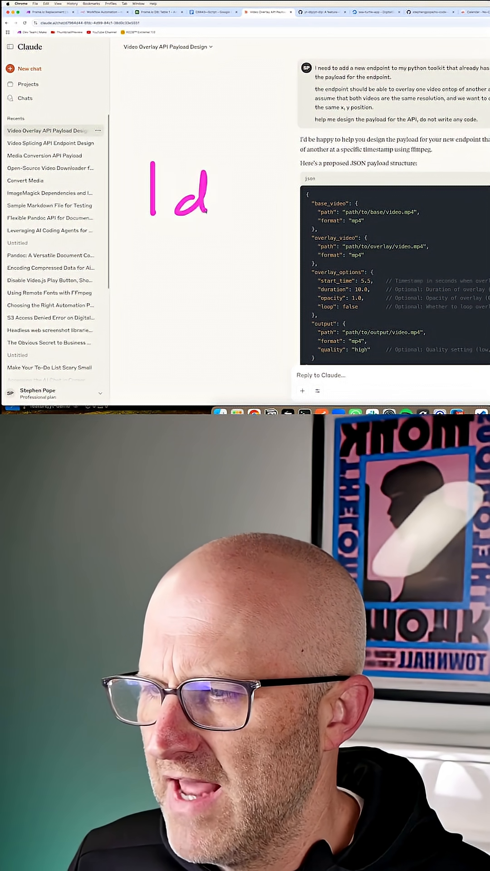
Step: Finish the '1 day' note linked to '1 month', with an arrow from '3 sec' pointing up at it
{"action": "left_click_drag", "start_coordinate": [217, 200], "coordinate": [378, 228]}
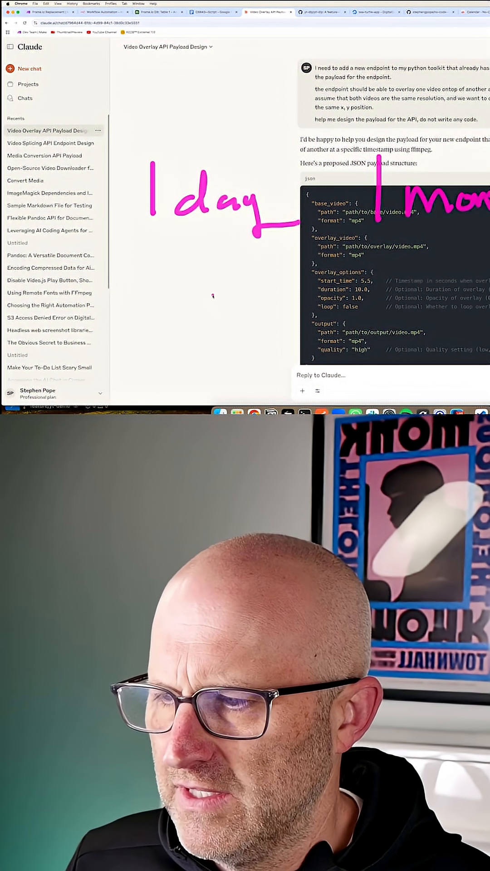
{"action": "left_click_drag", "start_coordinate": [201, 312], "coordinate": [197, 250]}
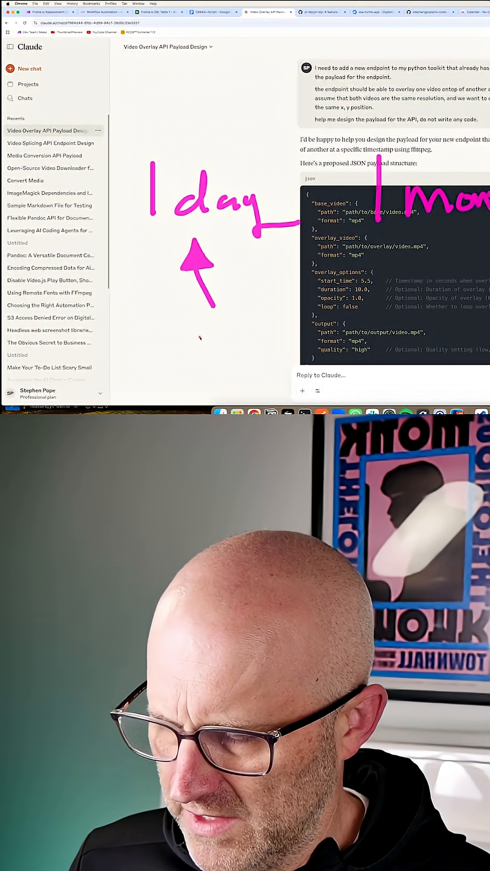
{"action": "type", "text": "3 sec"}
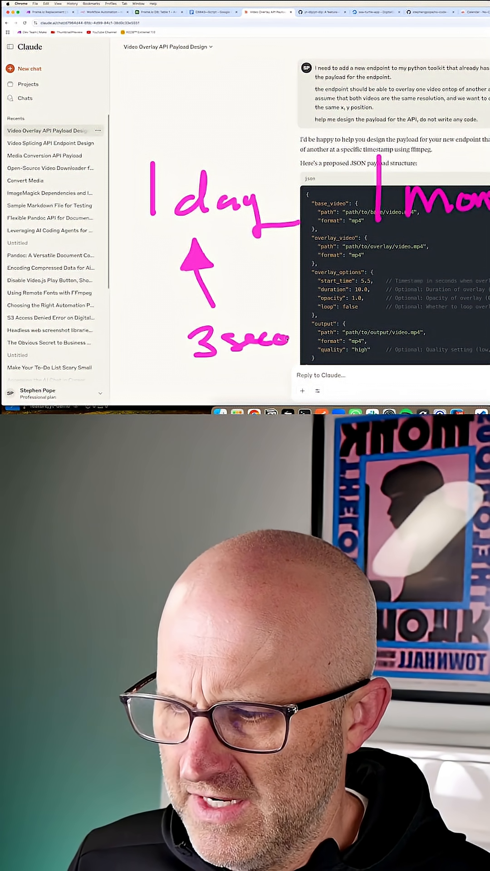